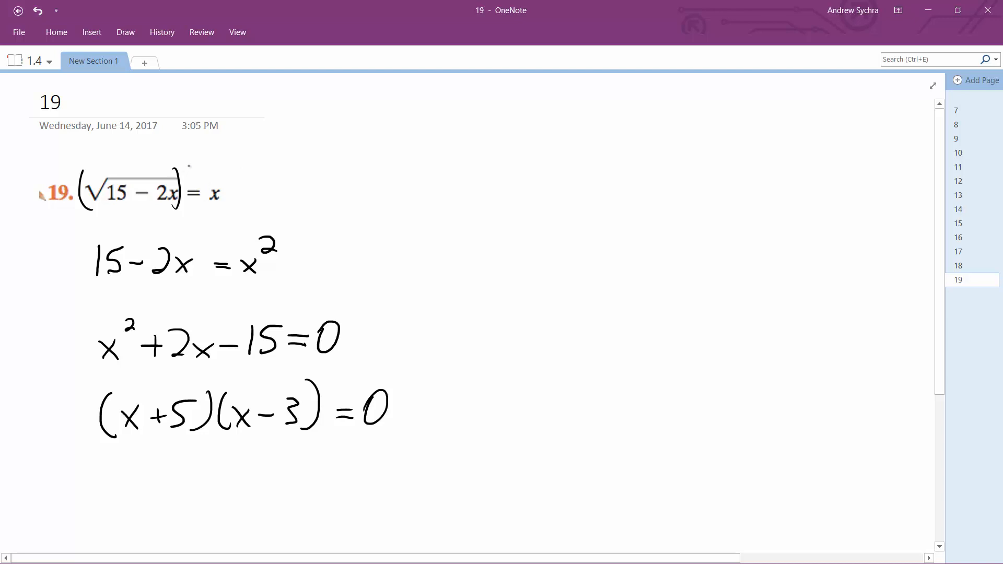
# Handwrite exponent 2 on both sides of √(15−2x)=x to square the equation.
pyautogui.moveTo(186, 166); pyautogui.dragTo(237, 159)
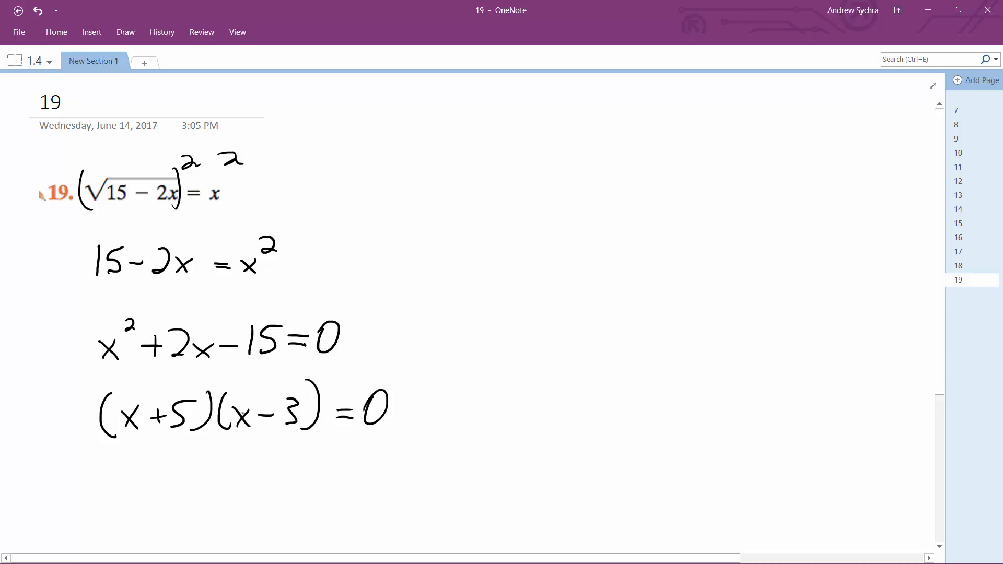
# Handwrite x ≠ −5, 3 under the factored line, rejecting −5, and start a radical sign for the check.
pyautogui.moveTo(118, 486); pyautogui.dragTo(169, 483)
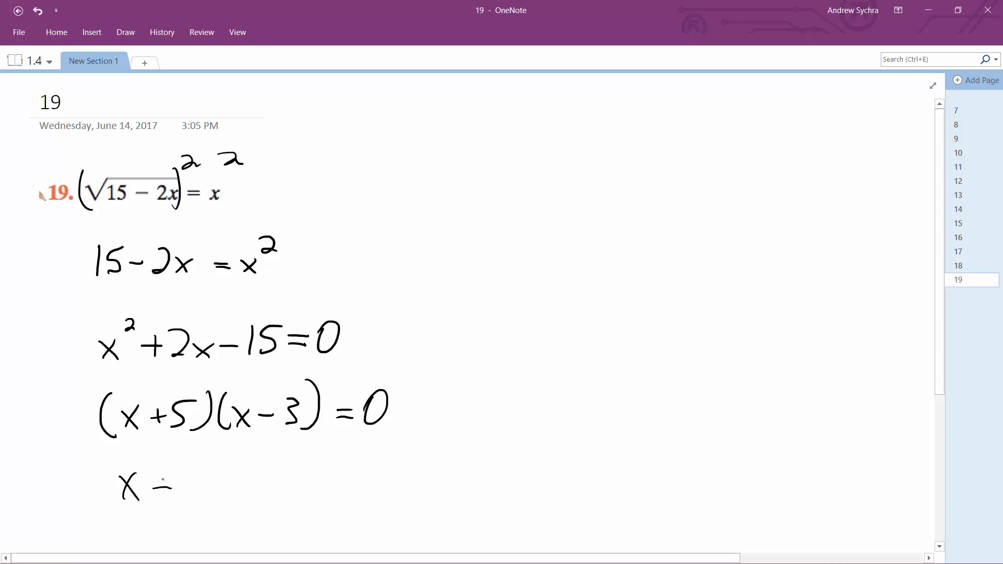
pyautogui.moveTo(160, 488); pyautogui.dragTo(169, 478)
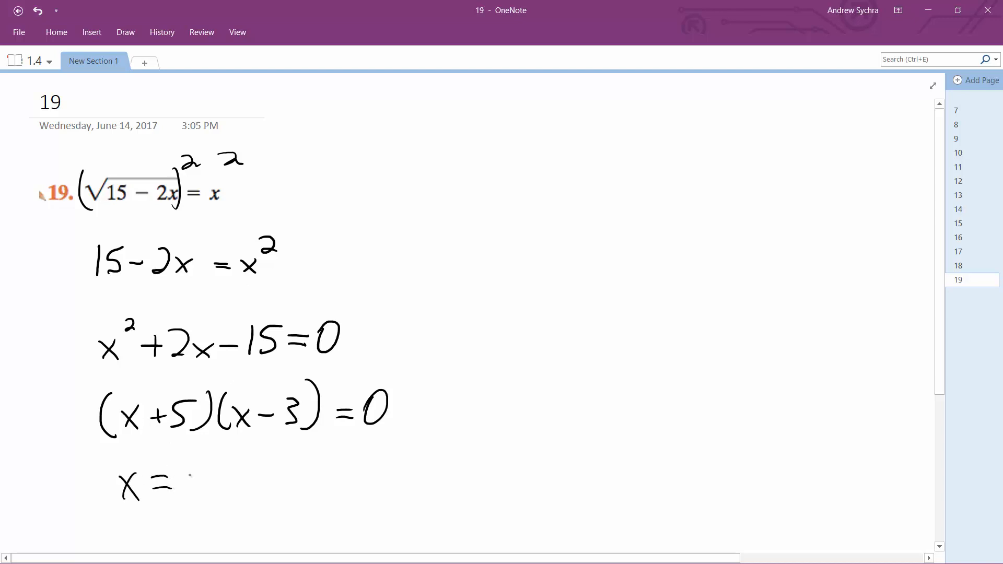
pyautogui.moveTo(186, 482); pyautogui.dragTo(256, 483)
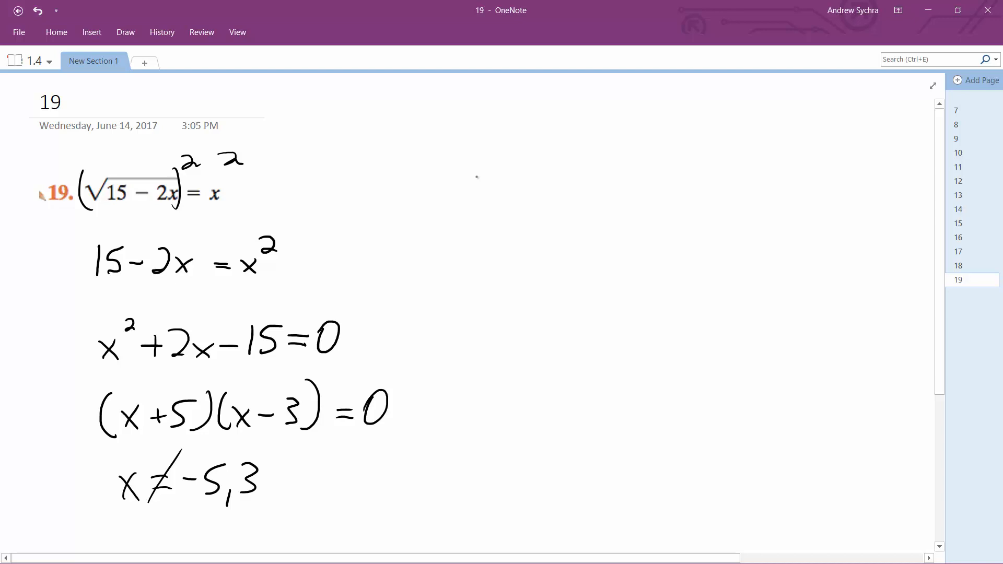
pyautogui.moveTo(448, 179); pyautogui.dragTo(546, 150)
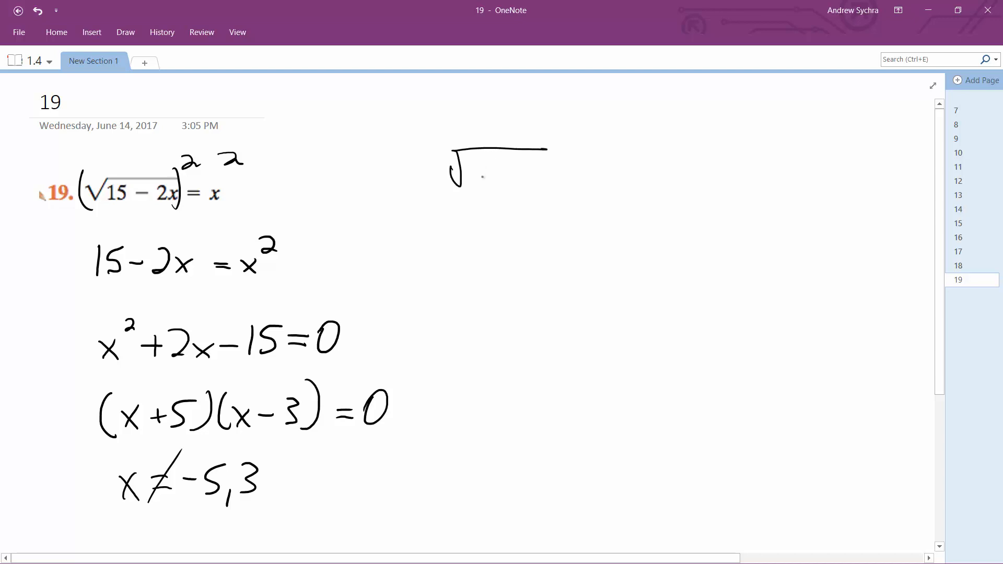
# Write 25 under the radical and = −5 beside it to finish the check √25 = −5.
pyautogui.moveTo(467, 186); pyautogui.dragTo(492, 160)
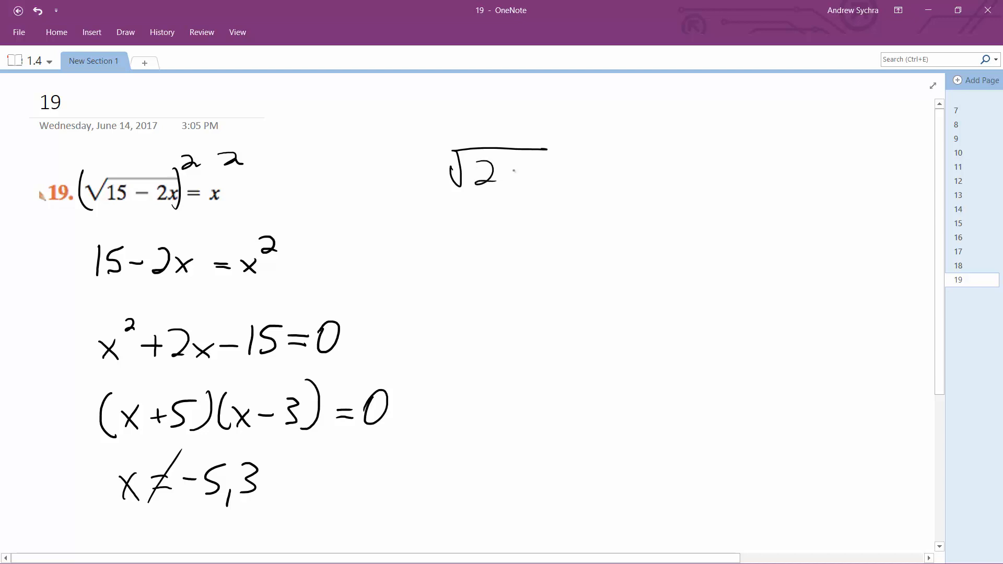
pyautogui.moveTo(492, 172); pyautogui.dragTo(666, 166)
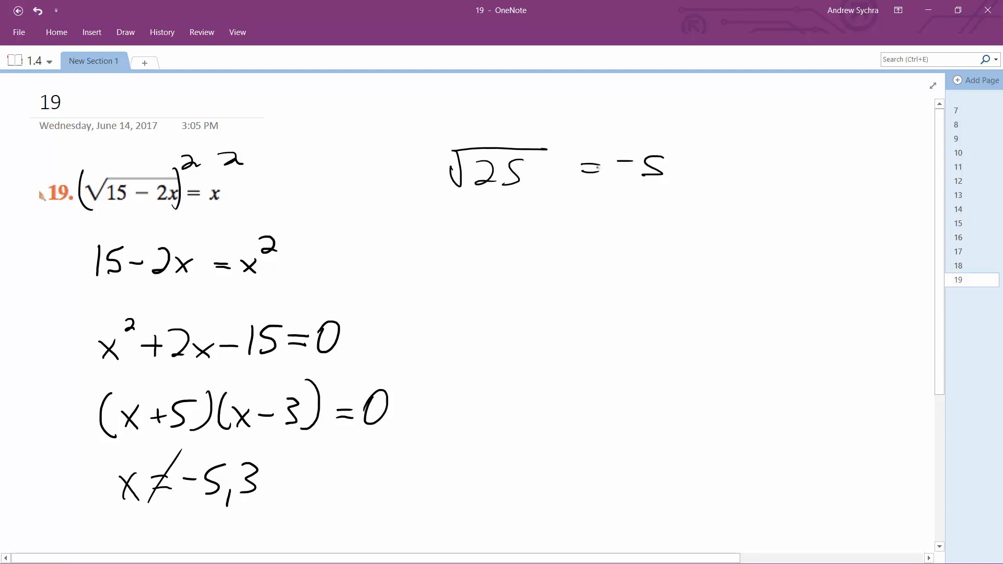